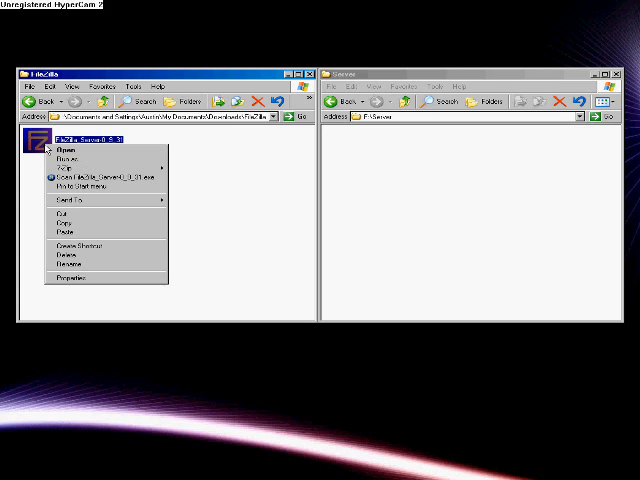
{"action": "mouse_move", "coordinate": [65, 223]}
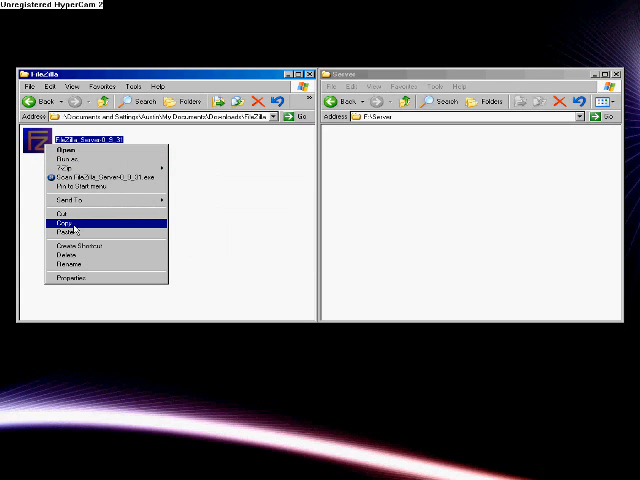
Copy the FileZilla Server installer into the F:\Server folder.
{"action": "left_click", "coordinate": [66, 218]}
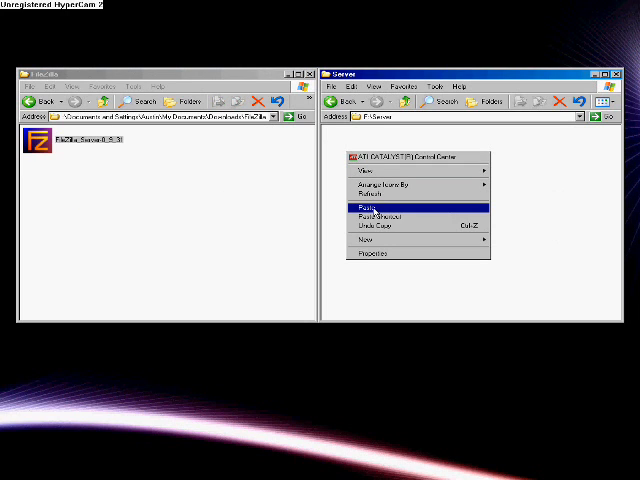
{"action": "left_click", "coordinate": [371, 203]}
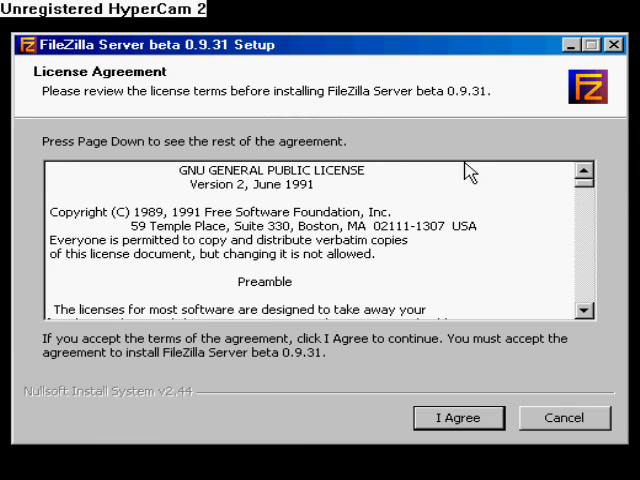
Install FileZilla Server as a manually started service, admin port 14147, interface started manually.
{"action": "left_click", "coordinate": [458, 418]}
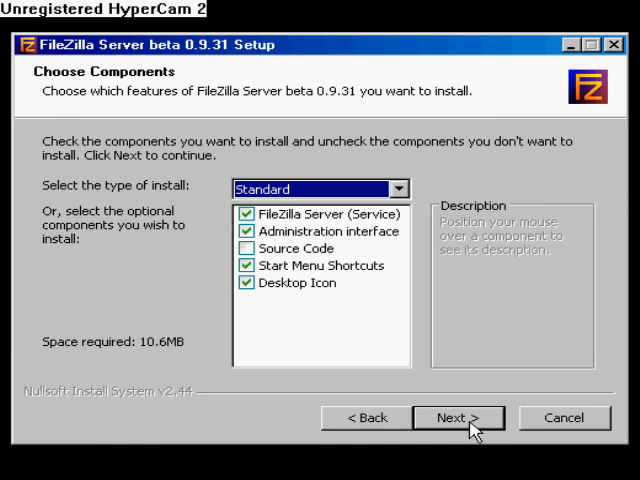
{"action": "left_click", "coordinate": [457, 417]}
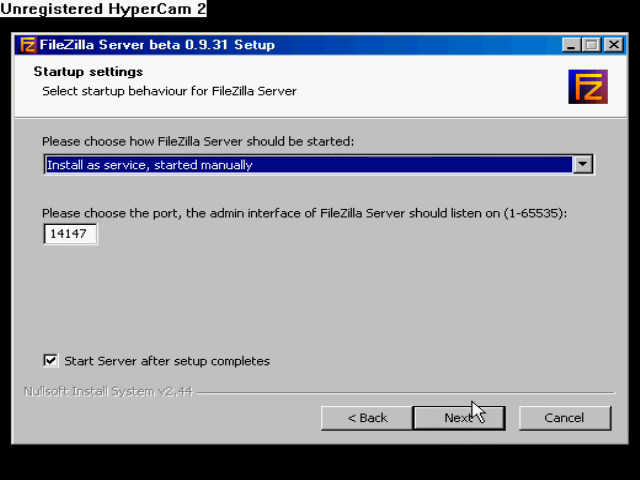
{"action": "left_click", "coordinate": [583, 164]}
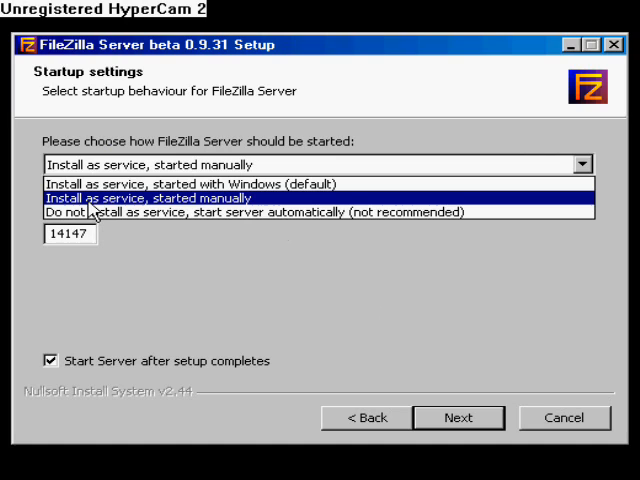
{"action": "left_click", "coordinate": [150, 198]}
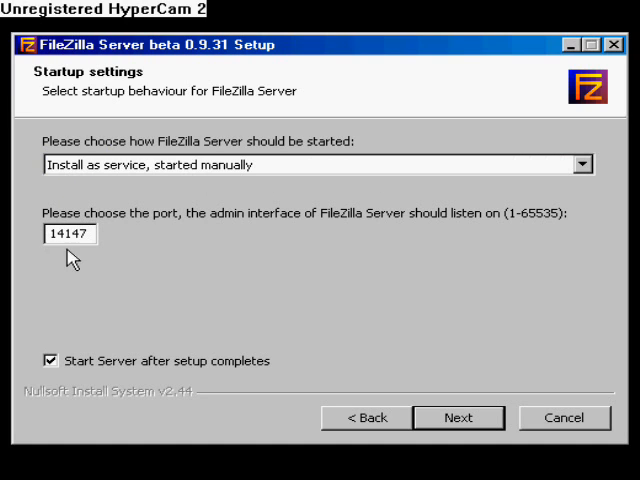
{"action": "left_click", "coordinate": [458, 417]}
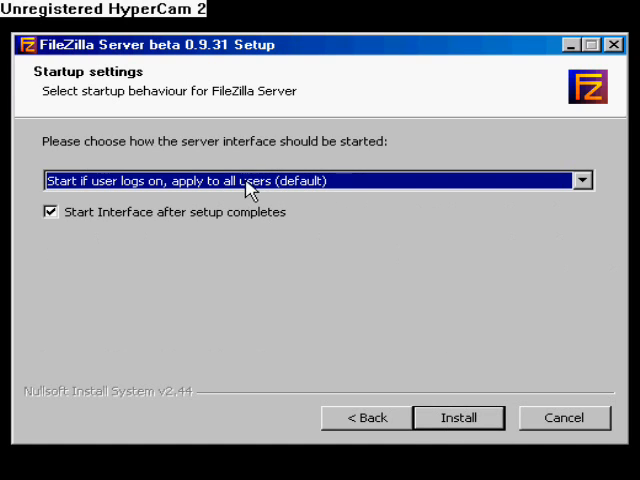
{"action": "left_click", "coordinate": [583, 180]}
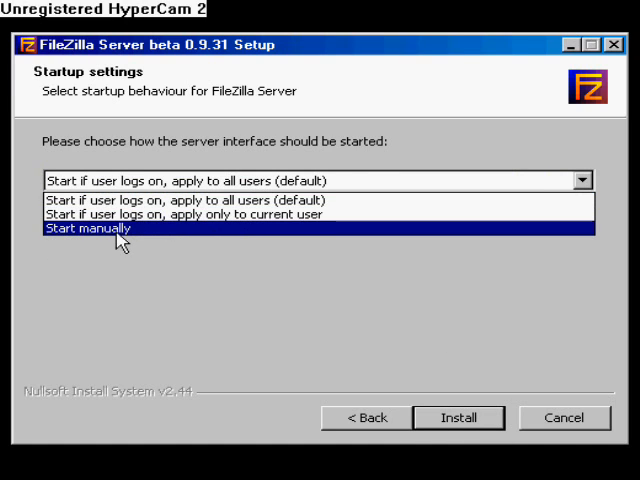
{"action": "left_click", "coordinate": [458, 417]}
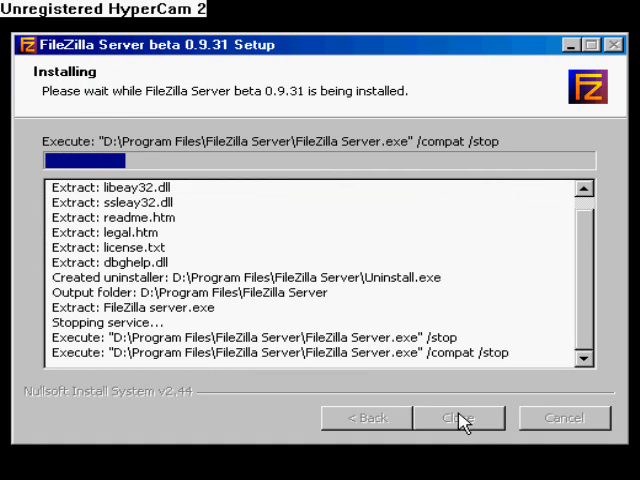
{"action": "left_click", "coordinate": [459, 418]}
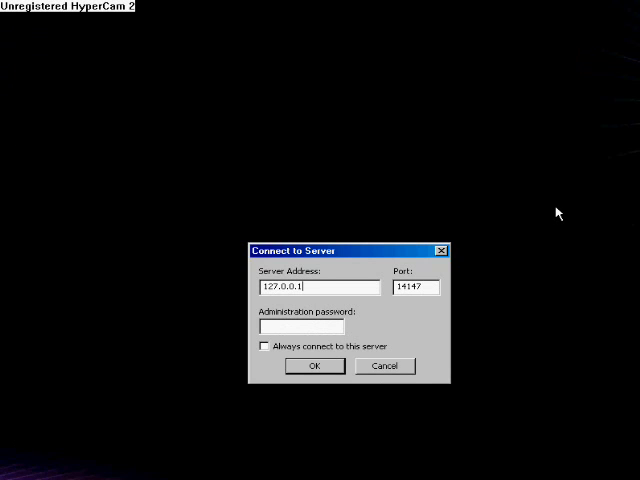
{"action": "mouse_move", "coordinate": [367, 222]}
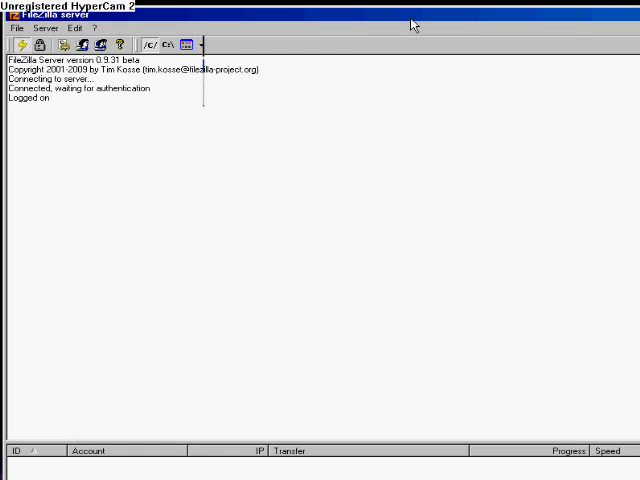
Open Edit > Users in the locally connected FileZilla Server admin interface.
{"action": "left_click", "coordinate": [65, 28]}
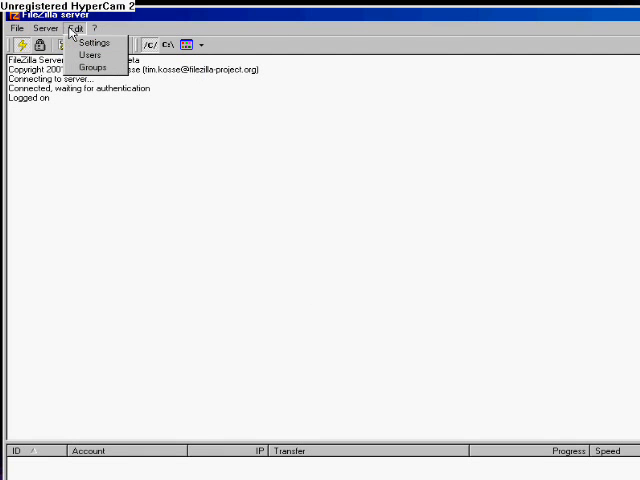
{"action": "left_click", "coordinate": [87, 55]}
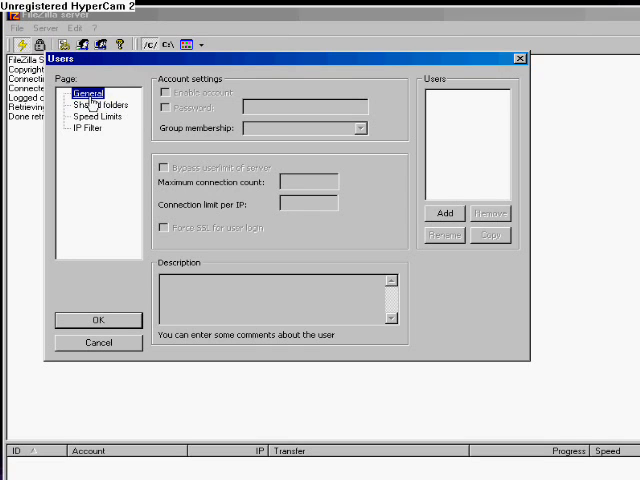
Add an account named 'user' without a password and show its Shared folders page.
{"action": "left_click", "coordinate": [443, 211]}
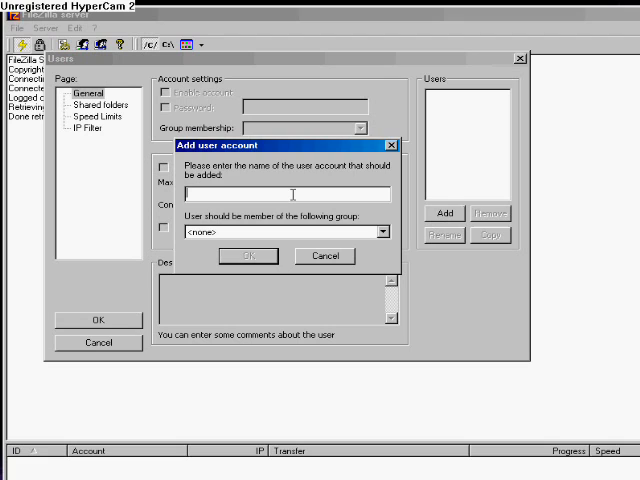
{"action": "type", "text": "w"}
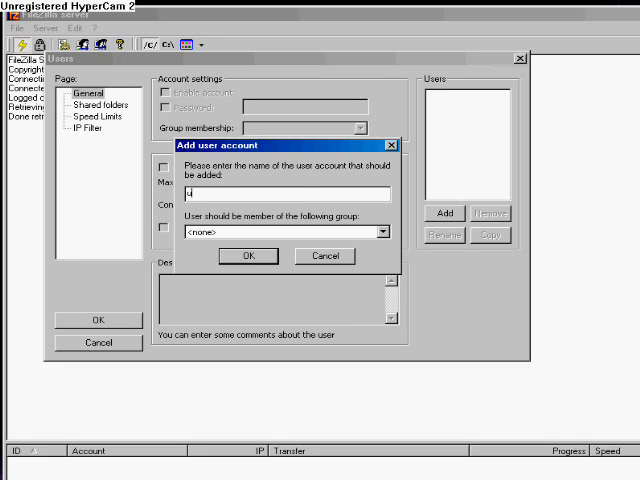
{"action": "type", "text": "user"}
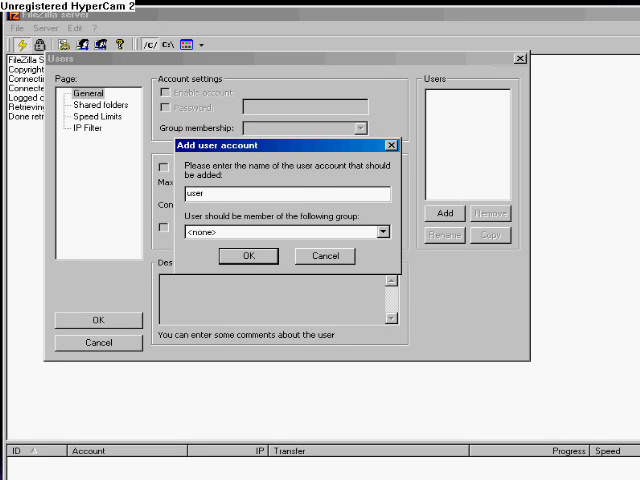
{"action": "left_click", "coordinate": [248, 256]}
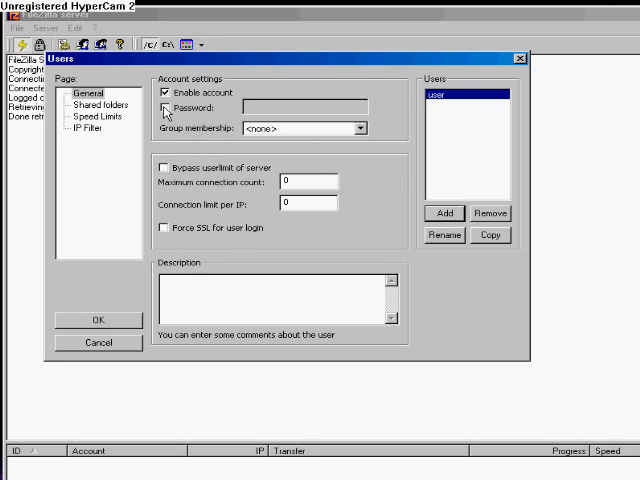
{"action": "left_click", "coordinate": [164, 108]}
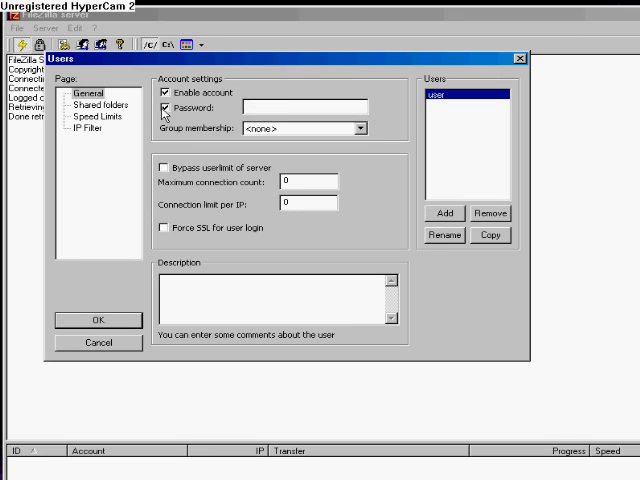
{"action": "left_click", "coordinate": [164, 108]}
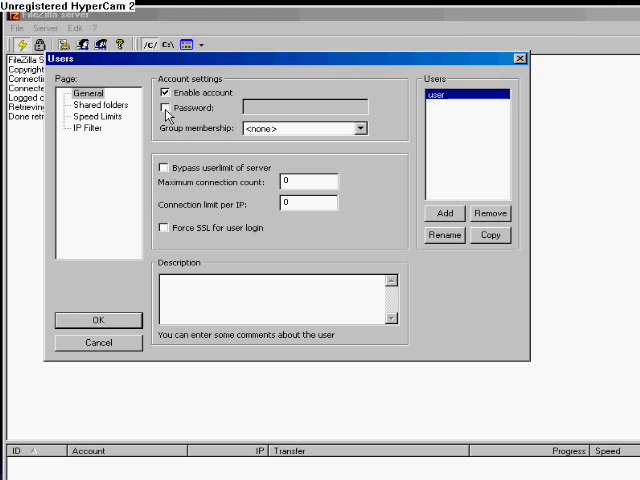
{"action": "left_click", "coordinate": [96, 105]}
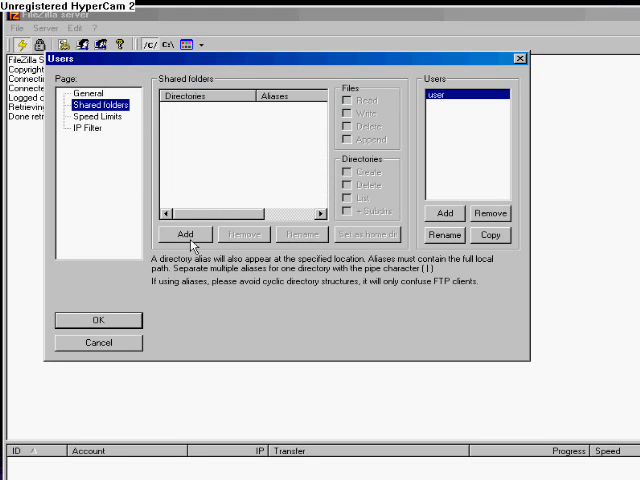
Share My Documents as the home directory, removing the extra blank folder entry.
{"action": "left_click", "coordinate": [185, 234]}
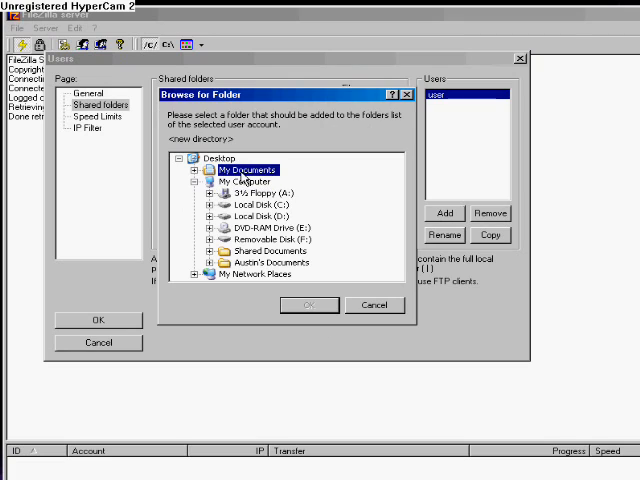
{"action": "left_click", "coordinate": [258, 169]}
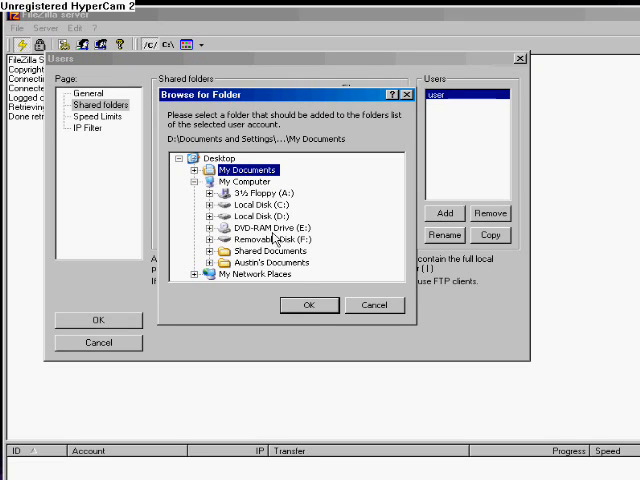
{"action": "left_click", "coordinate": [309, 305]}
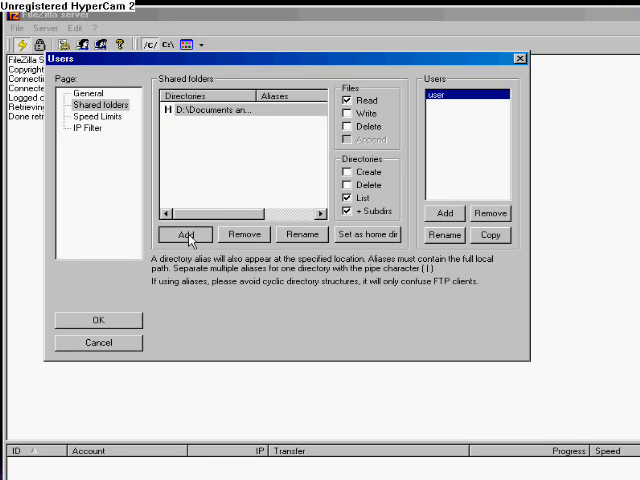
{"action": "left_click", "coordinate": [183, 234]}
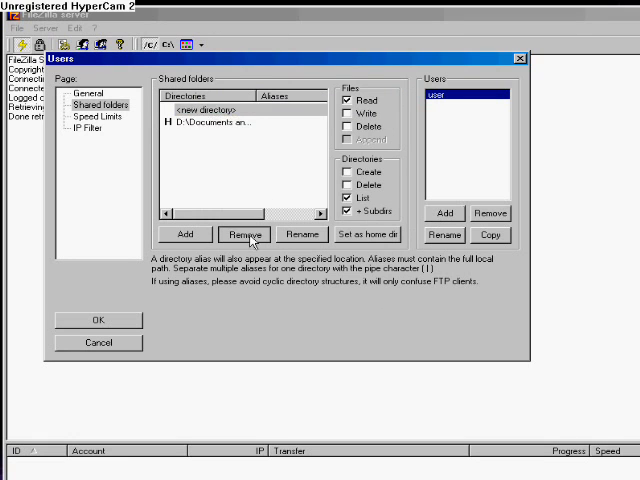
{"action": "left_click", "coordinate": [243, 234]}
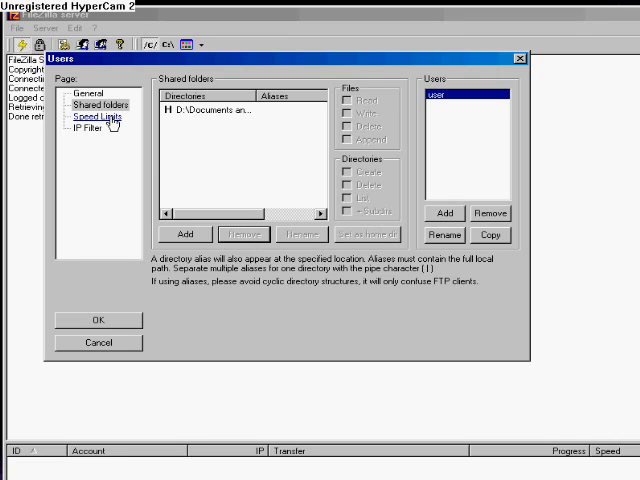
Set the account's download speed limit to No Limit and save the settings.
{"action": "left_click", "coordinate": [90, 117]}
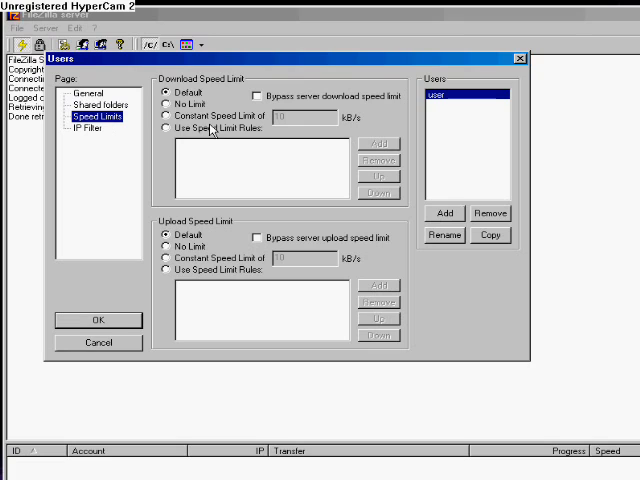
{"action": "left_click", "coordinate": [162, 104]}
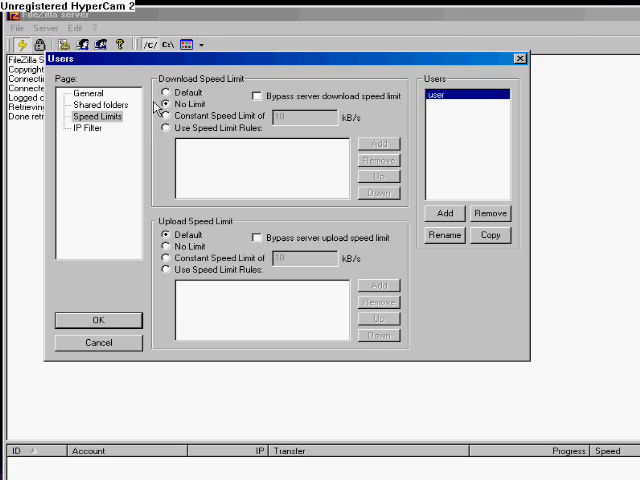
{"action": "mouse_move", "coordinate": [152, 107]}
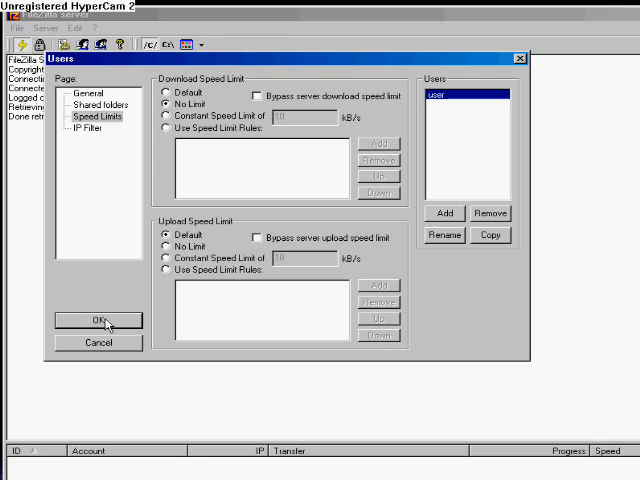
{"action": "left_click", "coordinate": [92, 320]}
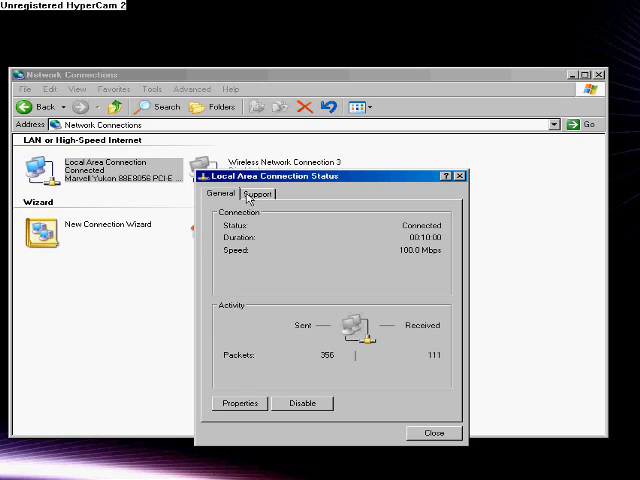
Show the connection's support details: IP 192.168.2.3, gateway 192.168.2.1.
{"action": "left_click", "coordinate": [258, 194]}
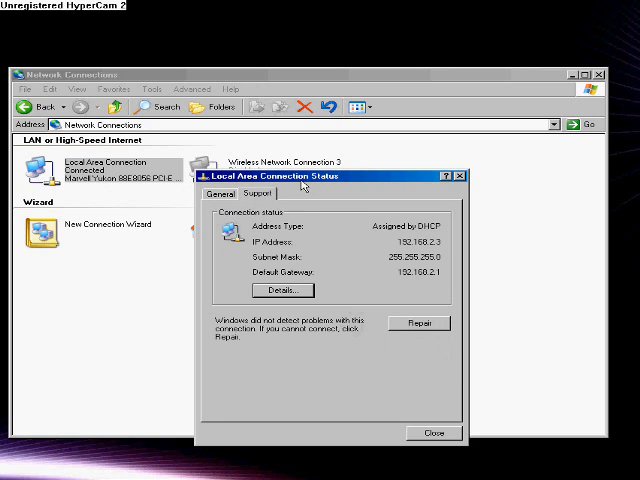
{"action": "mouse_move", "coordinate": [425, 250]}
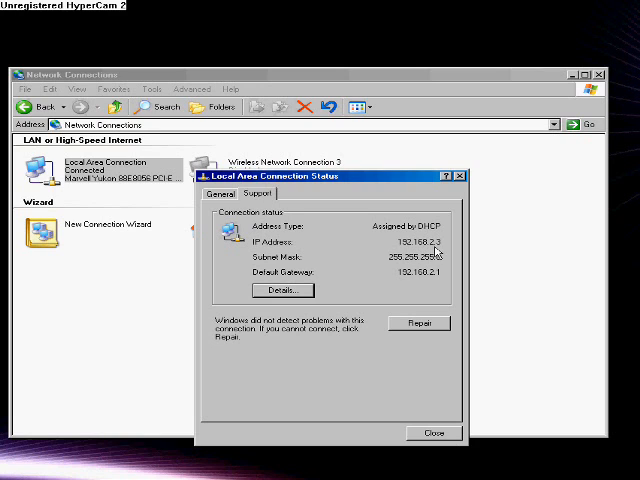
{"action": "mouse_move", "coordinate": [437, 253]}
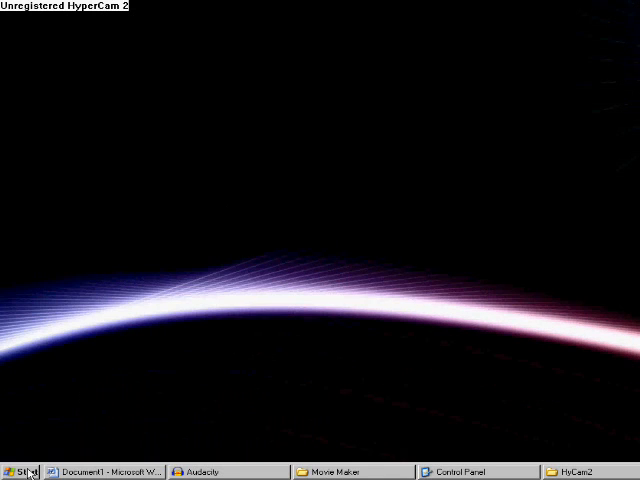
Launch Mozilla Firefox and go to ftp://192.168.2.2.
{"action": "left_click", "coordinate": [22, 471]}
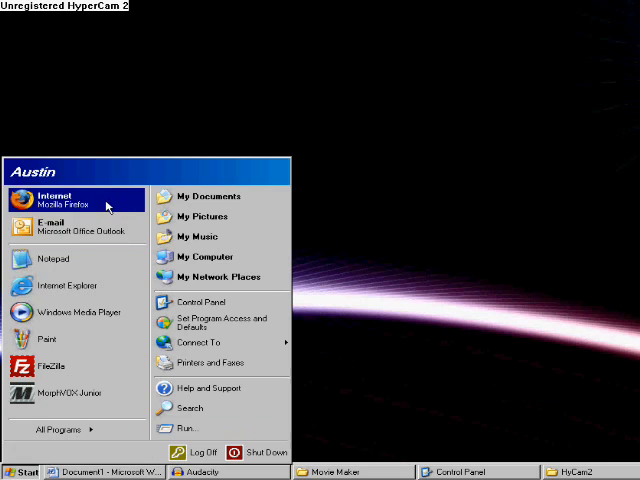
{"action": "left_click", "coordinate": [55, 200]}
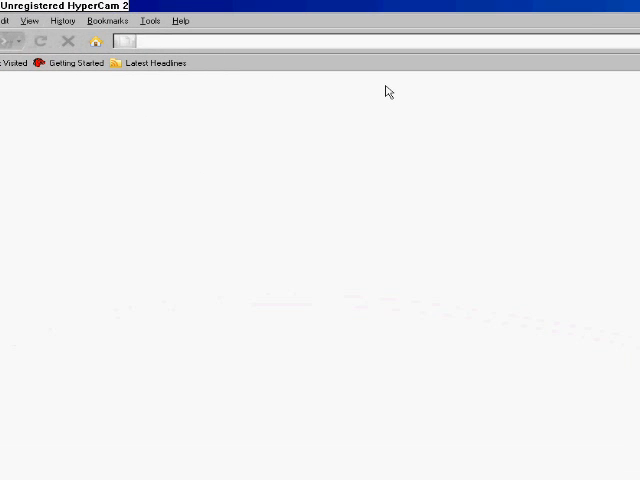
{"action": "type", "text": "ftp"}
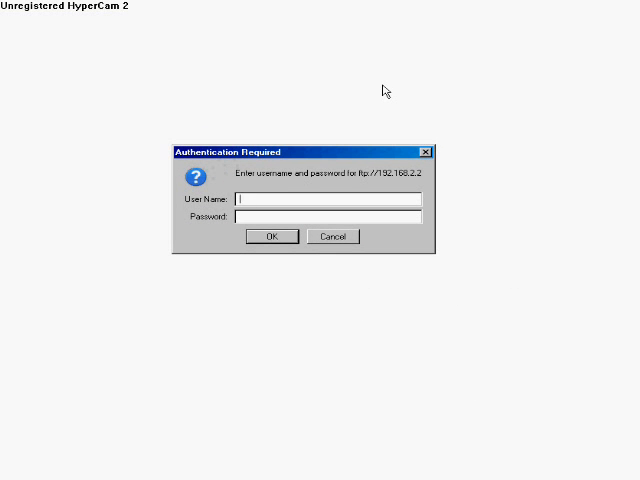
Log in to the FTP server with the Administrator credentials.
{"action": "type", "text": "Administrator"}
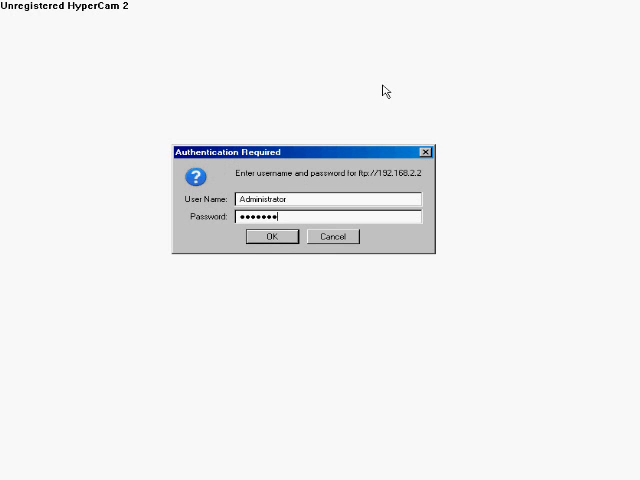
{"action": "left_click", "coordinate": [270, 236]}
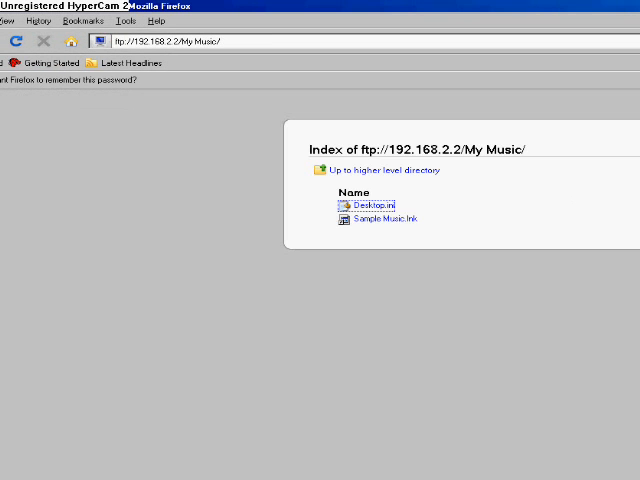
Dismiss the Sample Music.lnk context menu and go back to the server root listing.
{"action": "right_click", "coordinate": [94, 162]}
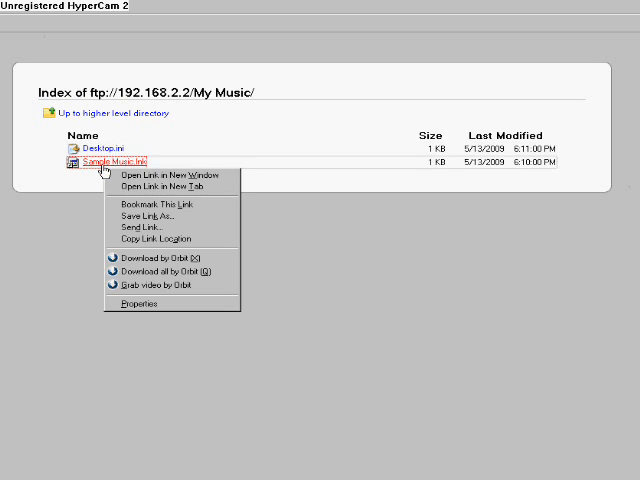
{"action": "left_click", "coordinate": [143, 215]}
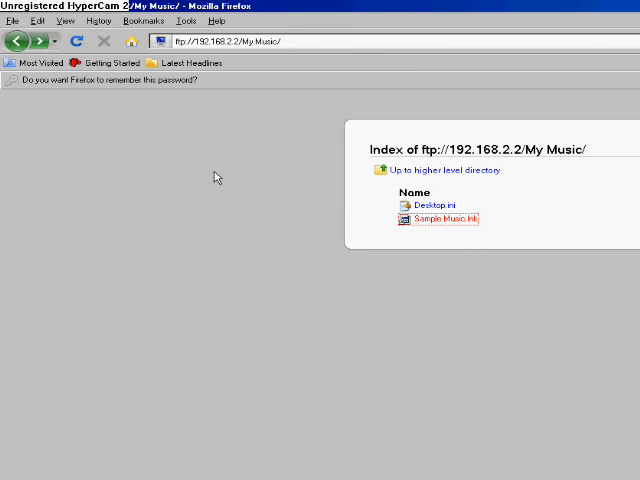
{"action": "left_click", "coordinate": [15, 41]}
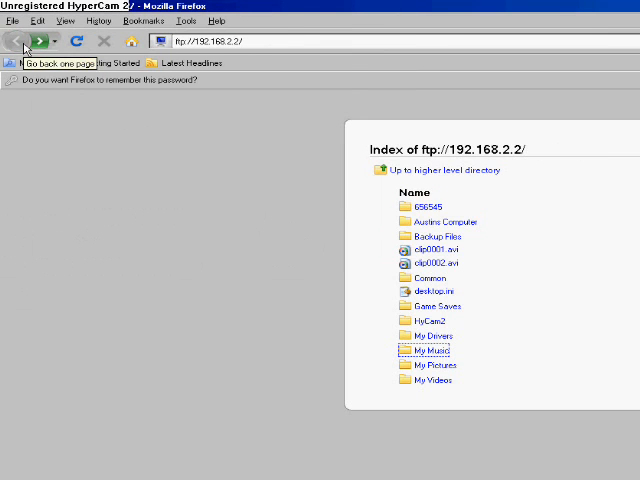